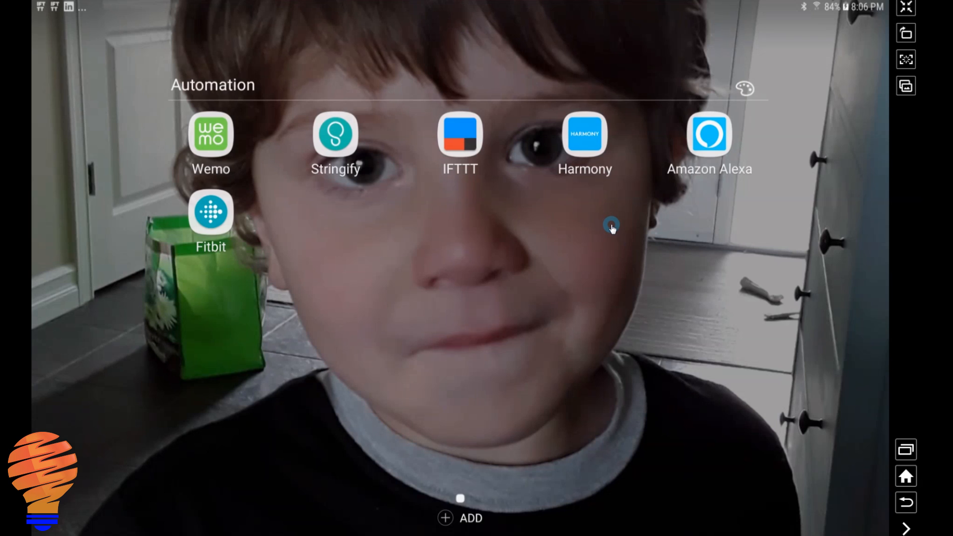
# Go to the Skills catalogue from the Alexa app's main menu.
pyautogui.click(711, 136)
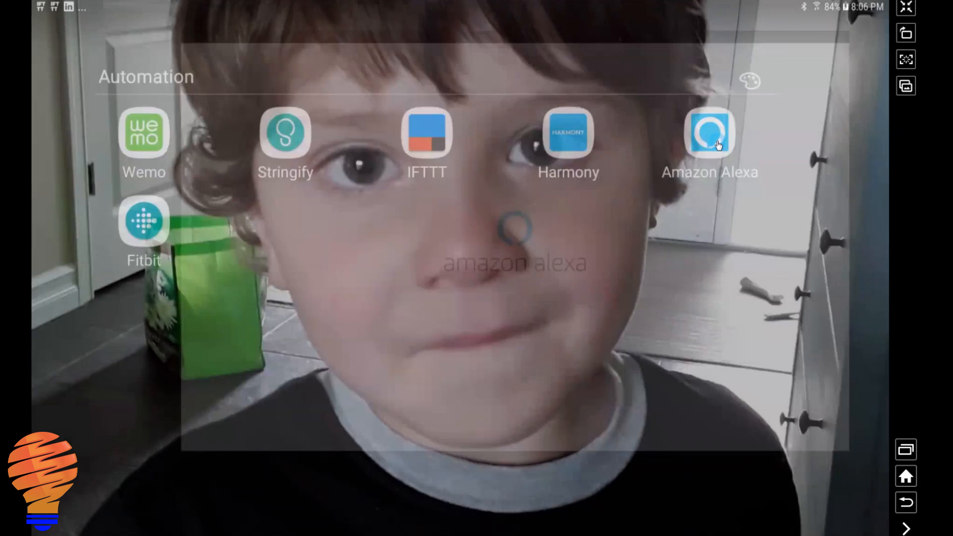
pyautogui.click(709, 133)
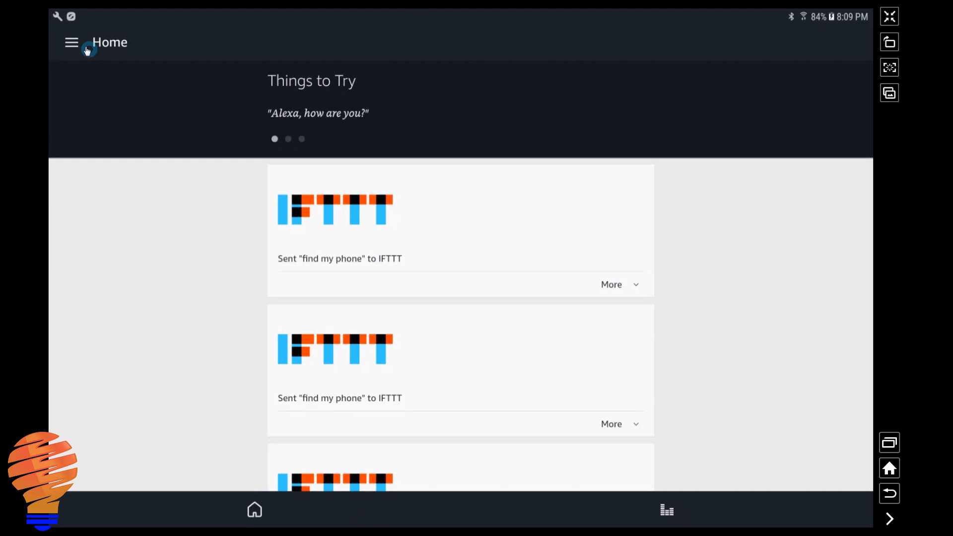
pyautogui.click(71, 42)
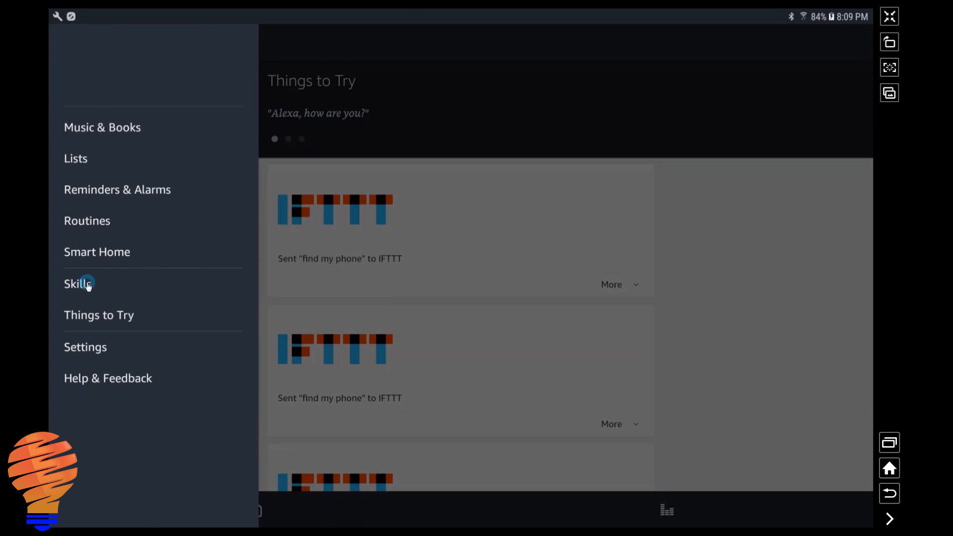
pyautogui.click(83, 284)
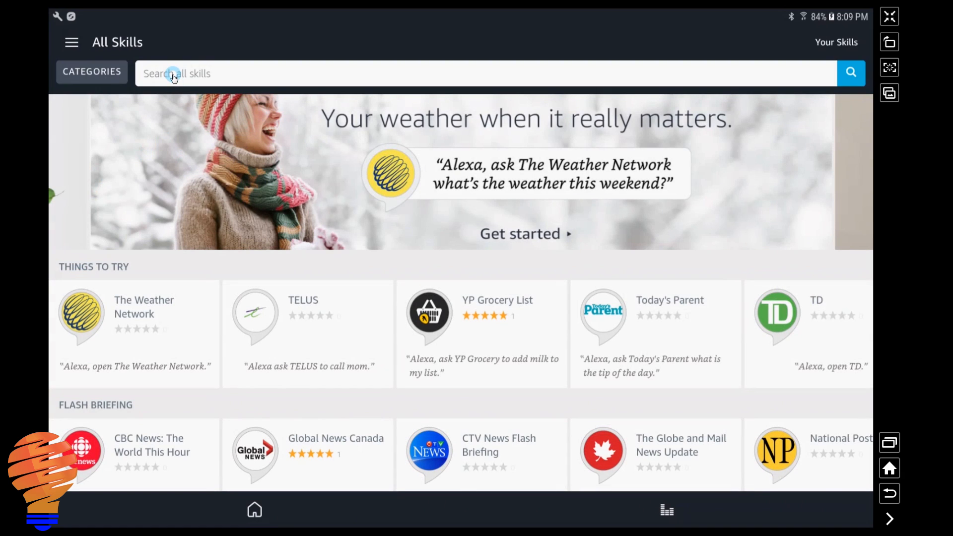
# Search the skills for 'Harmony' and enable the Harmony skill.
pyautogui.write('Harmony')
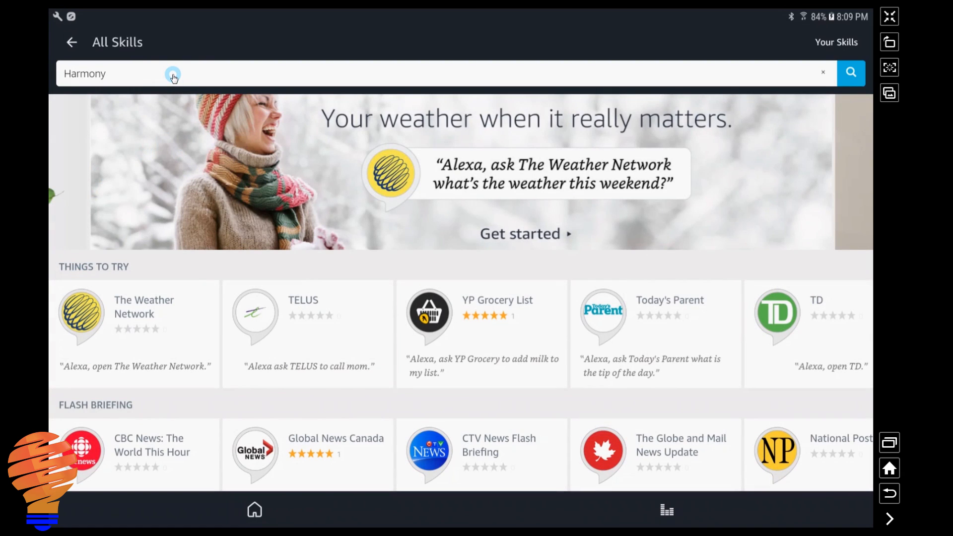
pyautogui.click(851, 73)
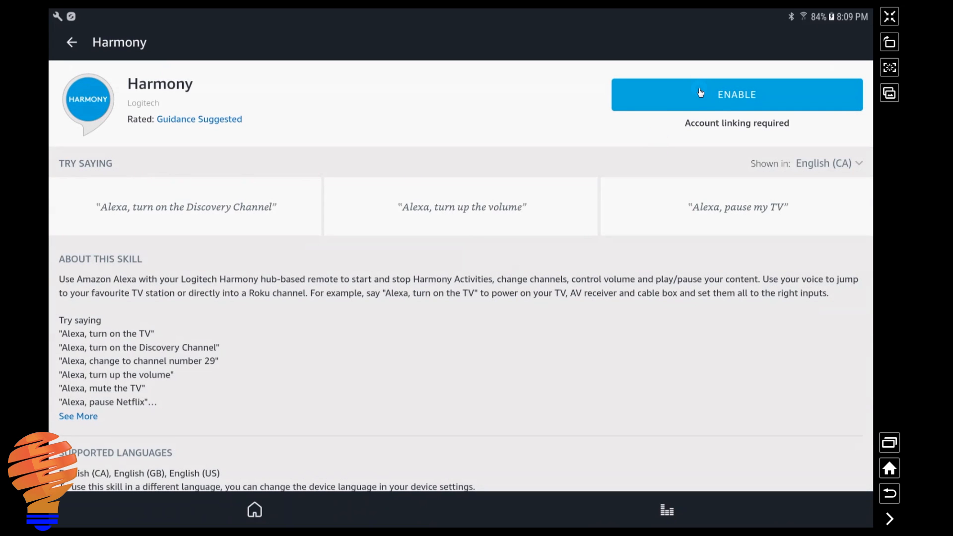
pyautogui.click(737, 94)
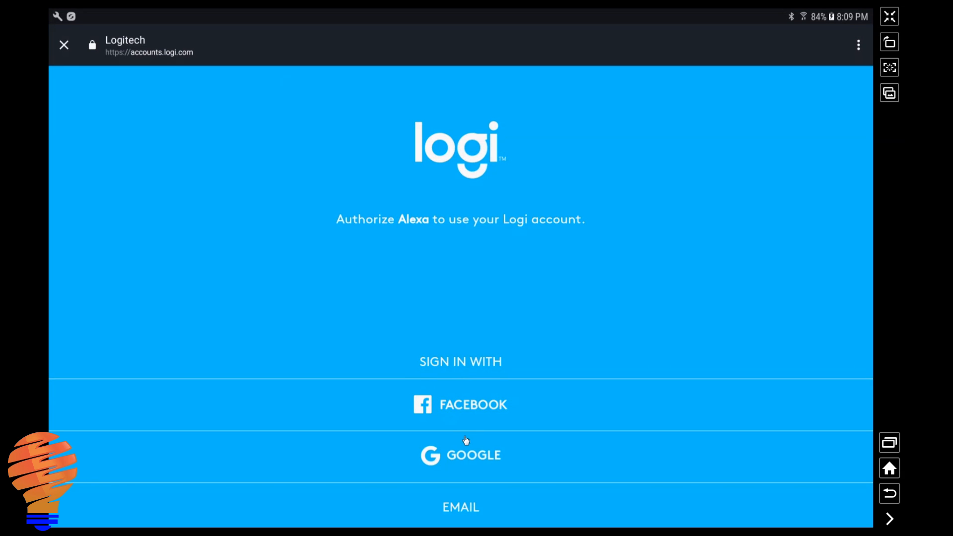
# Sign in, authorize Amazon access to the Logi account and select Harmony Hub 2.
pyautogui.click(460, 455)
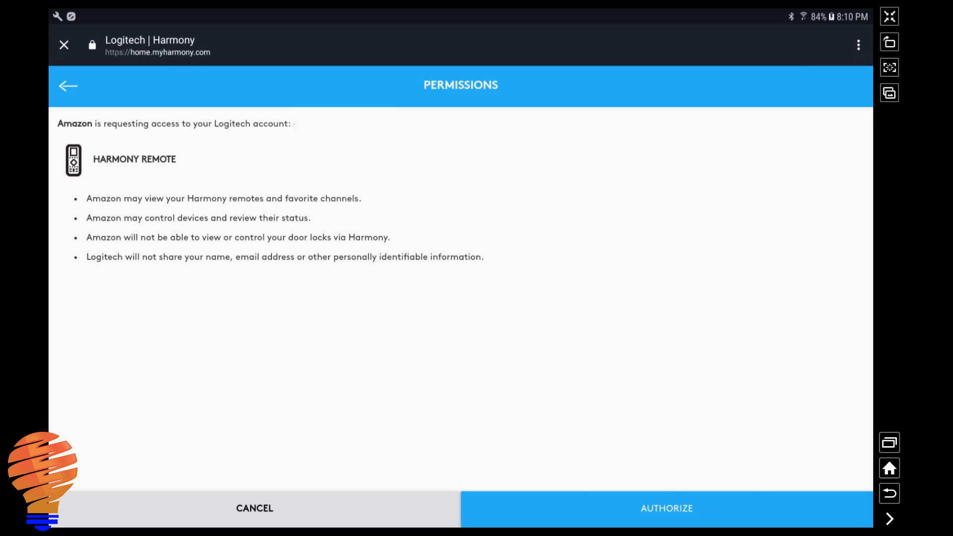
pyautogui.click(667, 508)
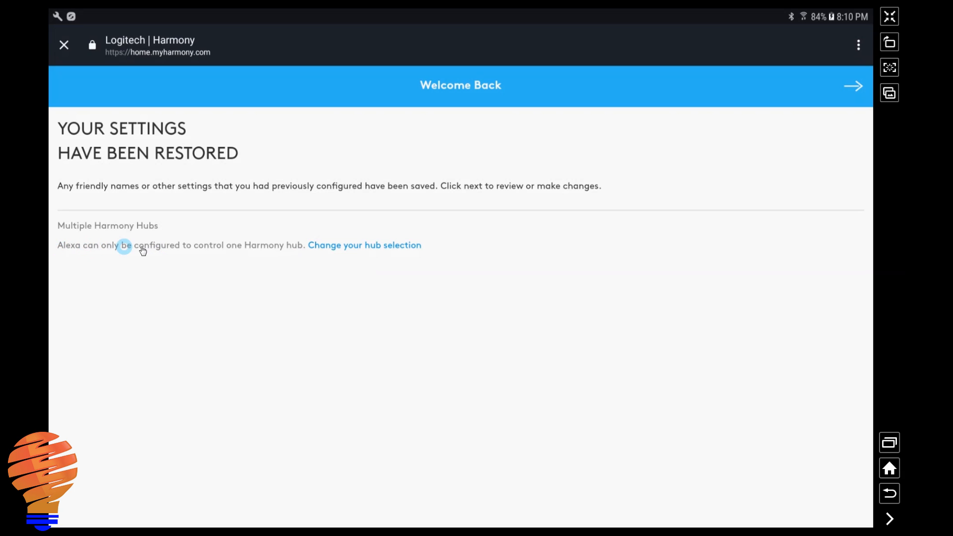
pyautogui.moveTo(372, 248)
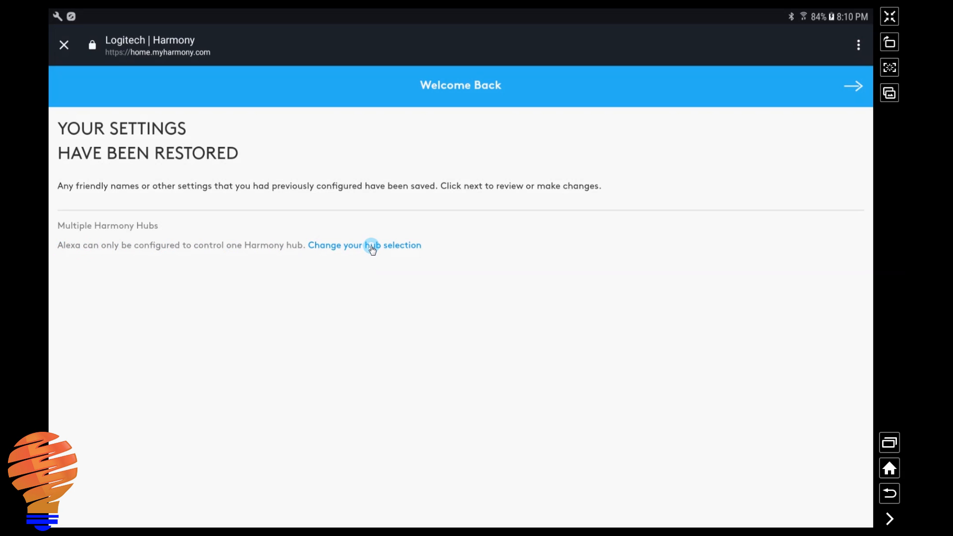
pyautogui.click(372, 245)
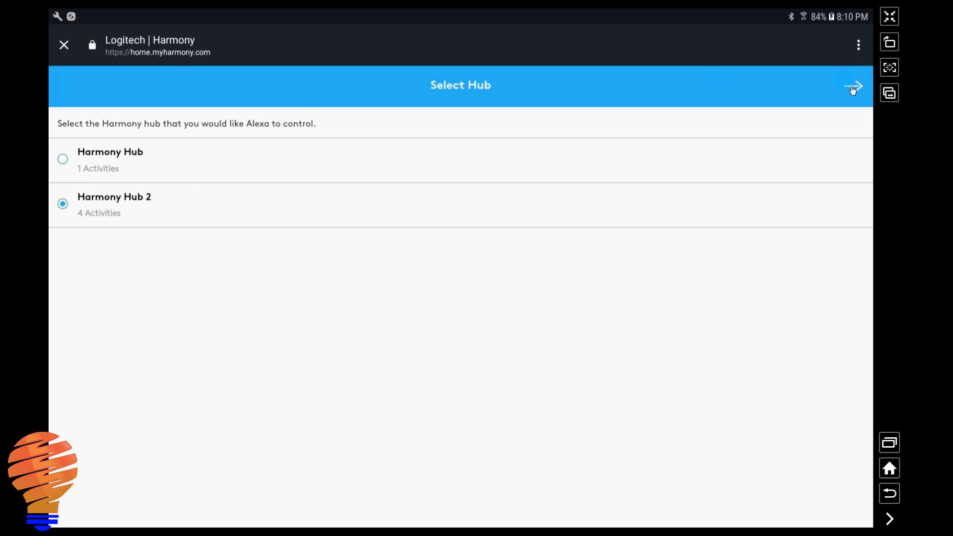
pyautogui.click(850, 88)
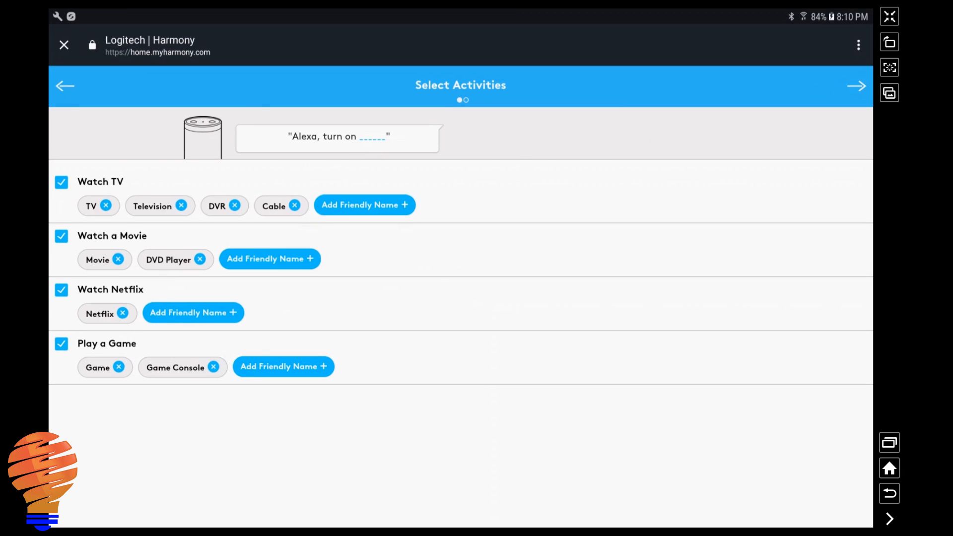
pyautogui.moveTo(274, 372)
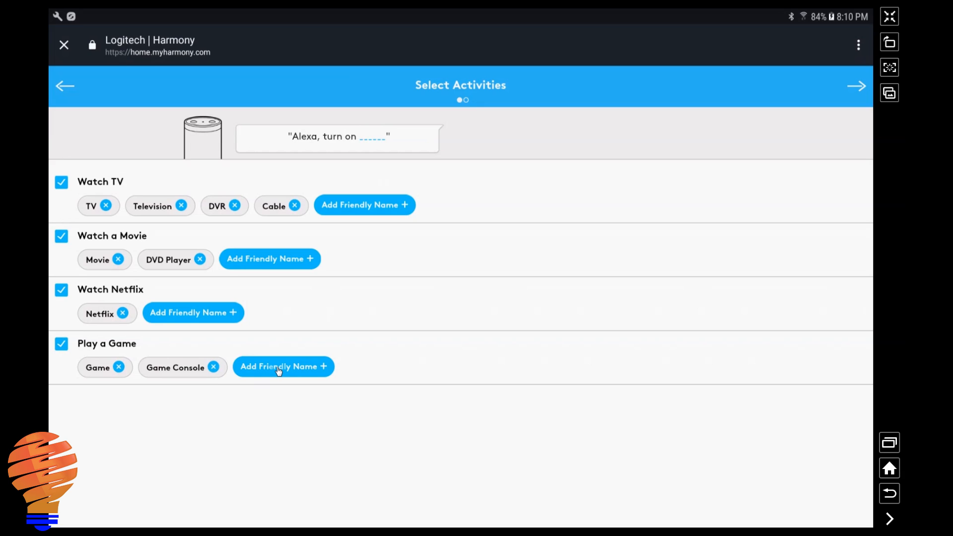
# Add 'Switch' and 'Nintendo' as friendly names for Play a Game and continue.
pyautogui.click(278, 370)
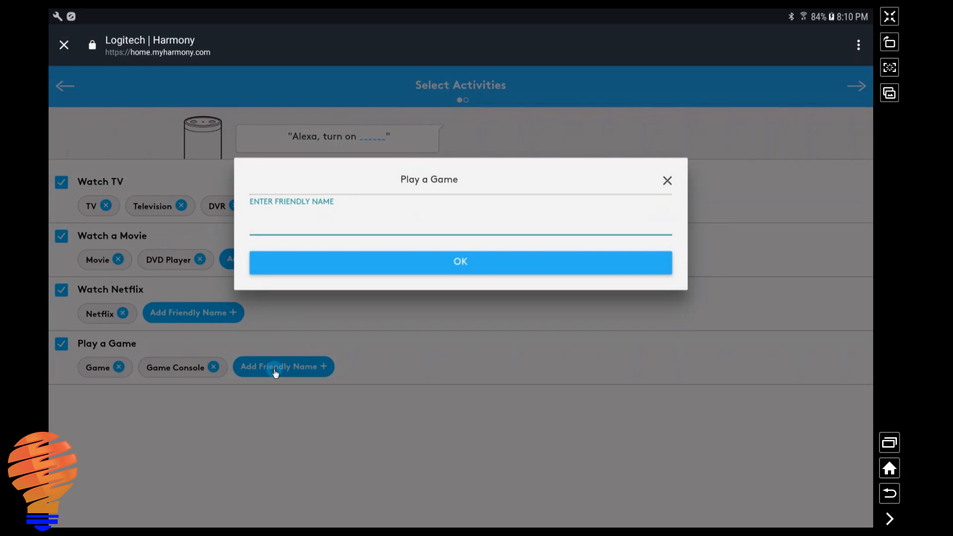
pyautogui.write('Switch')
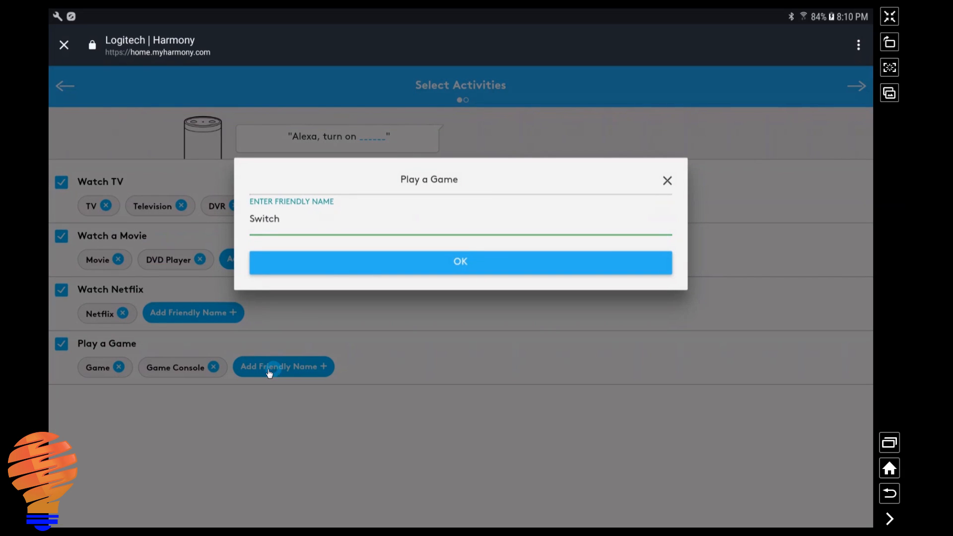
pyautogui.click(460, 262)
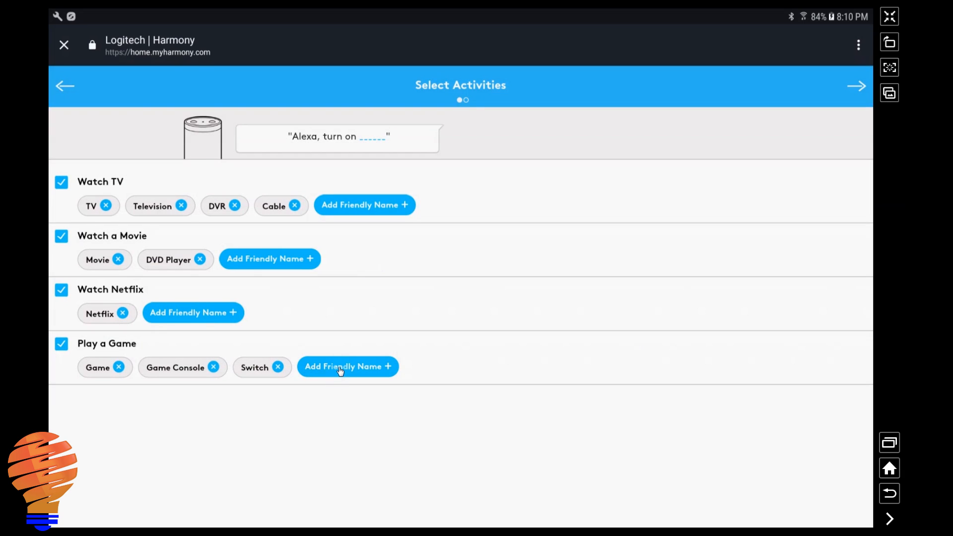
pyautogui.click(348, 367)
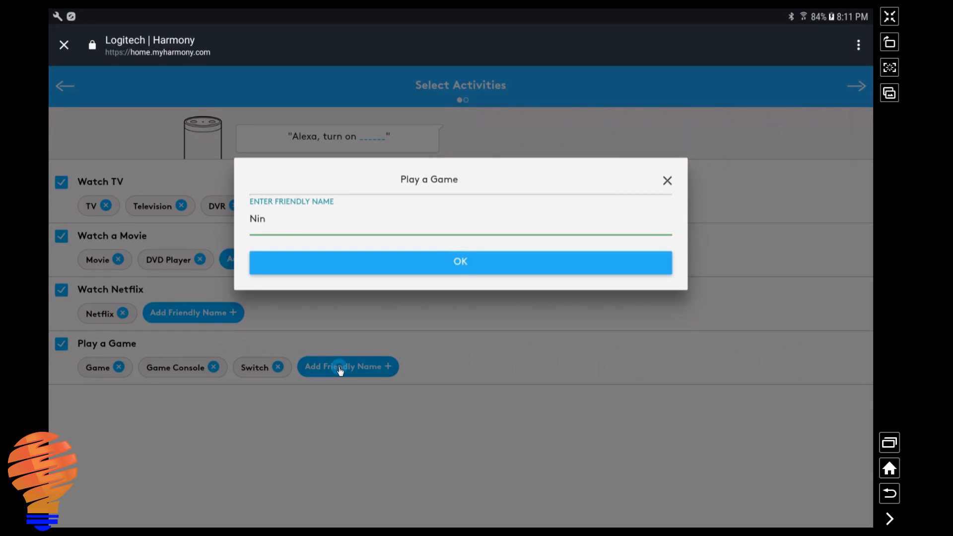
pyautogui.click(461, 262)
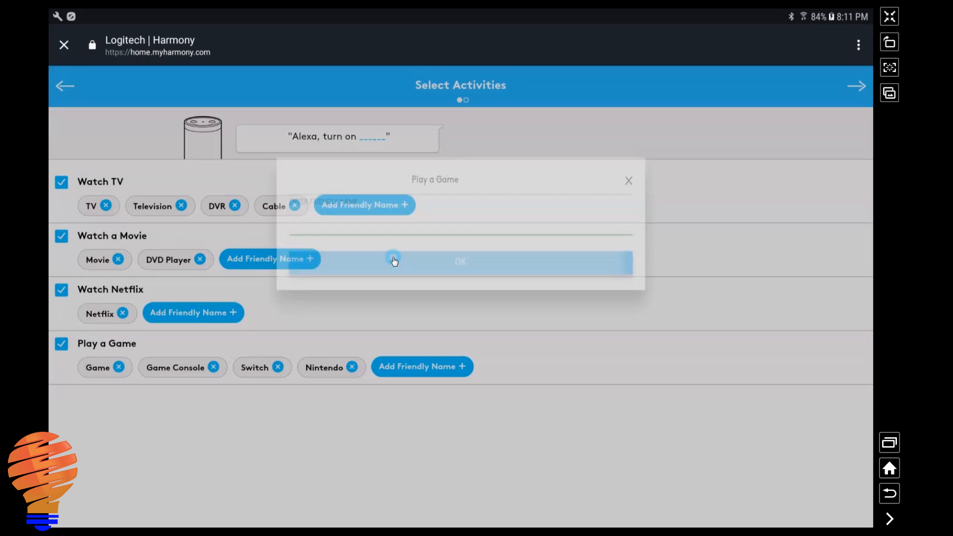
pyautogui.click(461, 262)
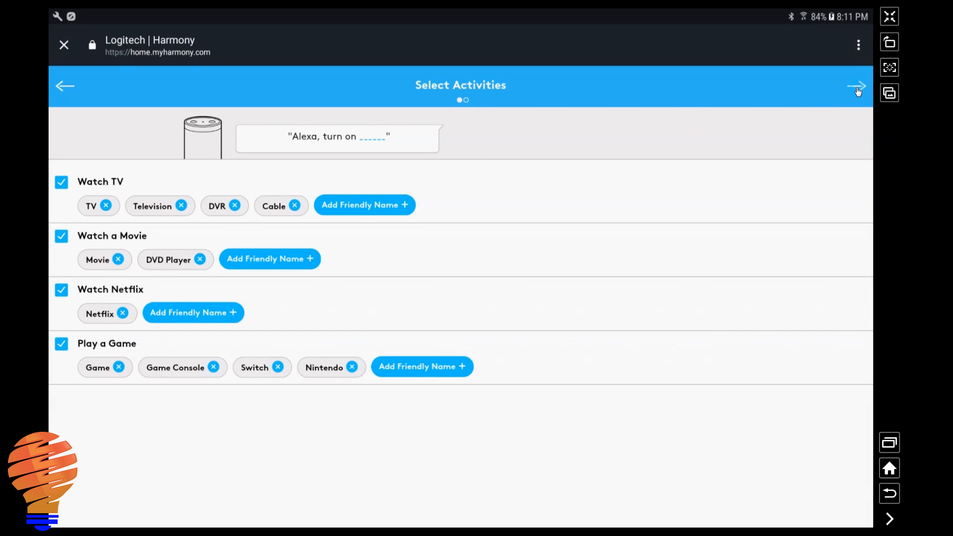
pyautogui.click(856, 86)
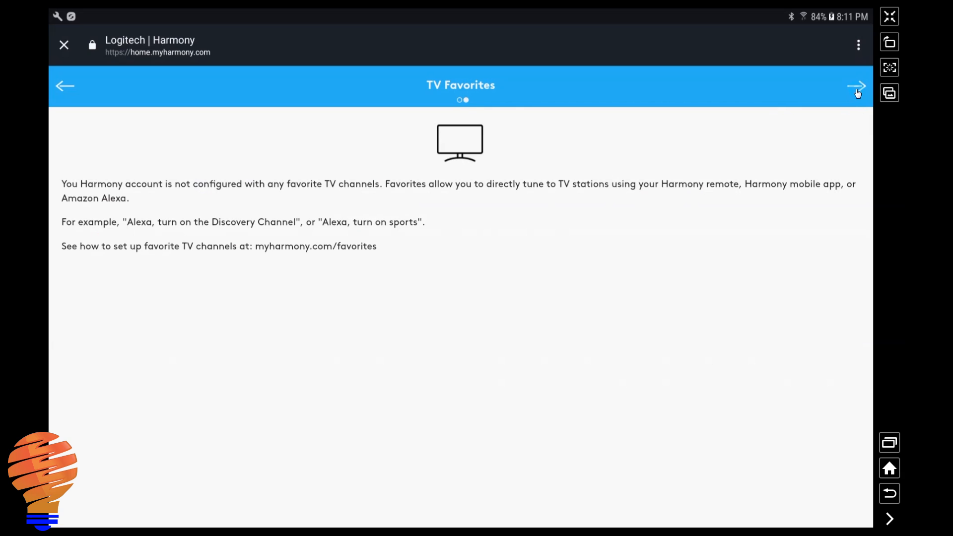
# Move past TV Favorites and link the Harmony account to Alexa.
pyautogui.click(856, 87)
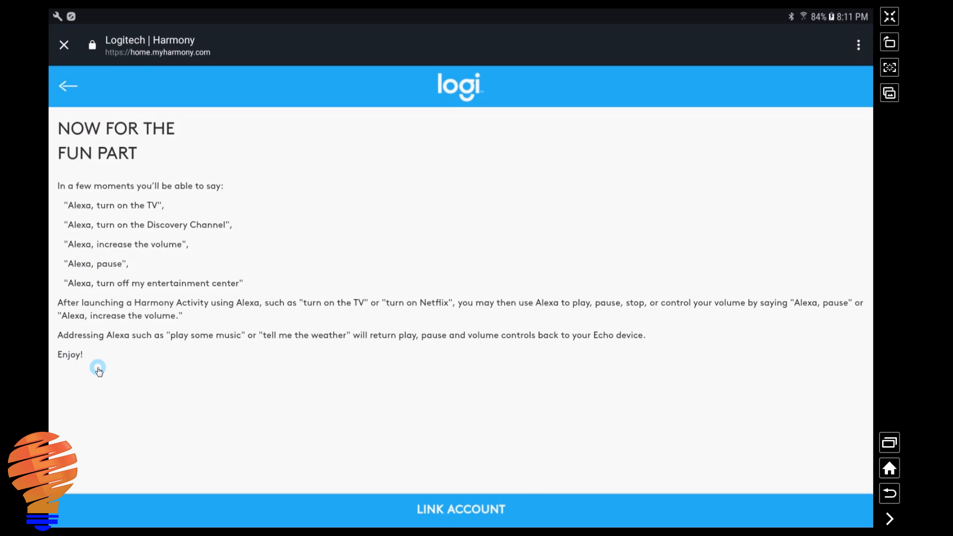
pyautogui.click(460, 510)
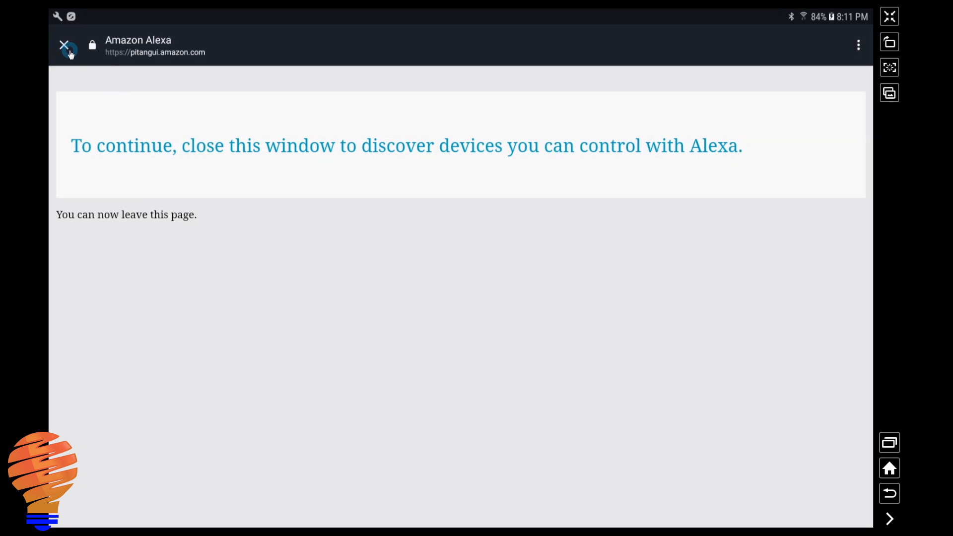
# Close the account-linking window in the Alexa app.
pyautogui.click(65, 45)
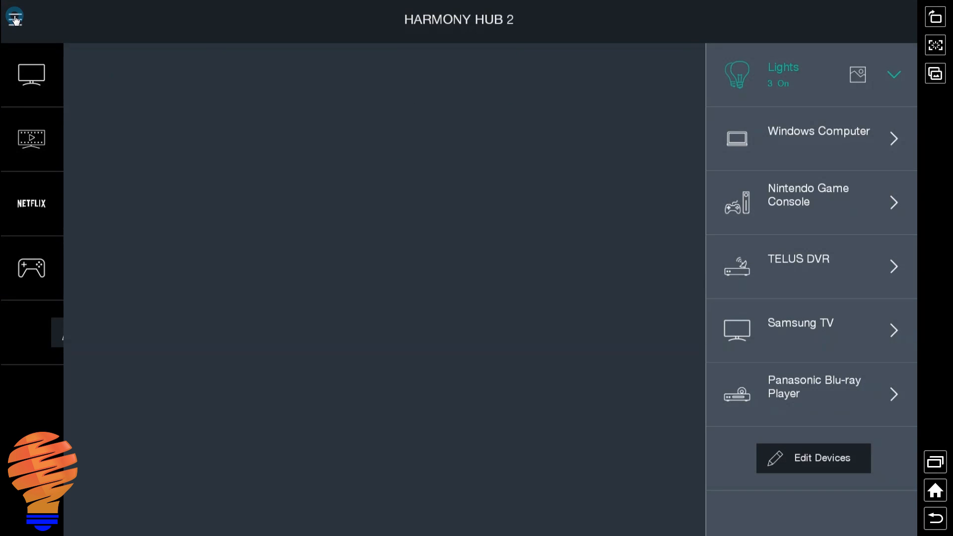
# From hub setup, look up TV providers and choose TELUS satellite with Alberta channels.
pyautogui.click(15, 16)
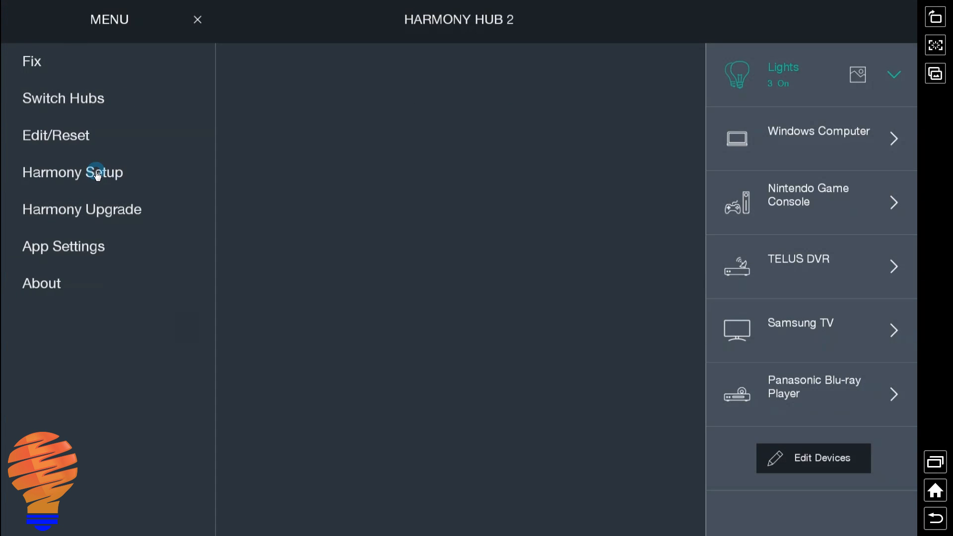
pyautogui.click(97, 173)
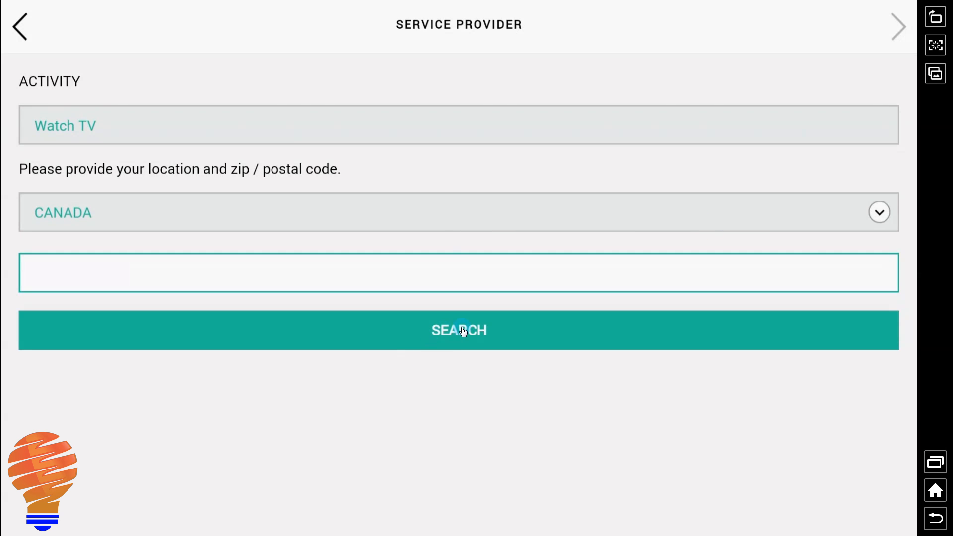
pyautogui.click(459, 331)
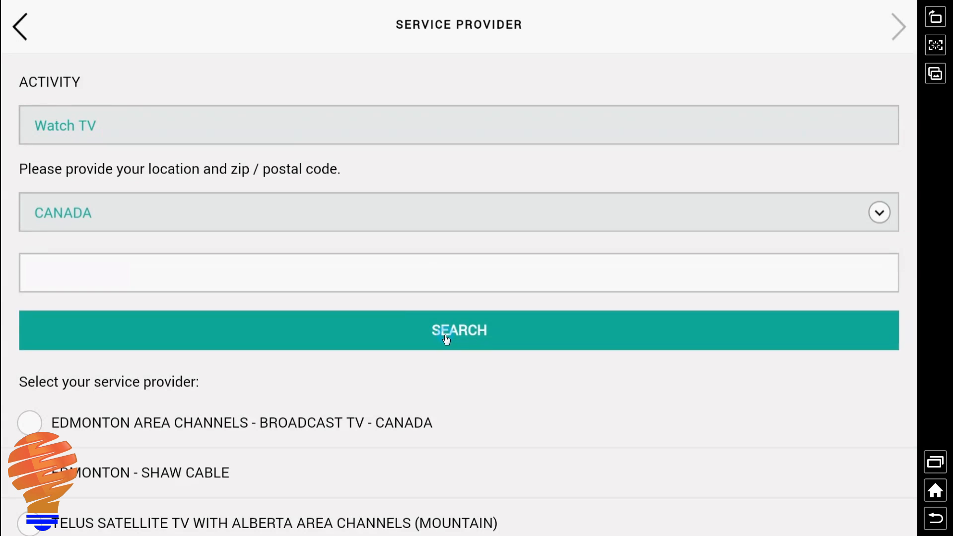
pyautogui.scroll(-3)
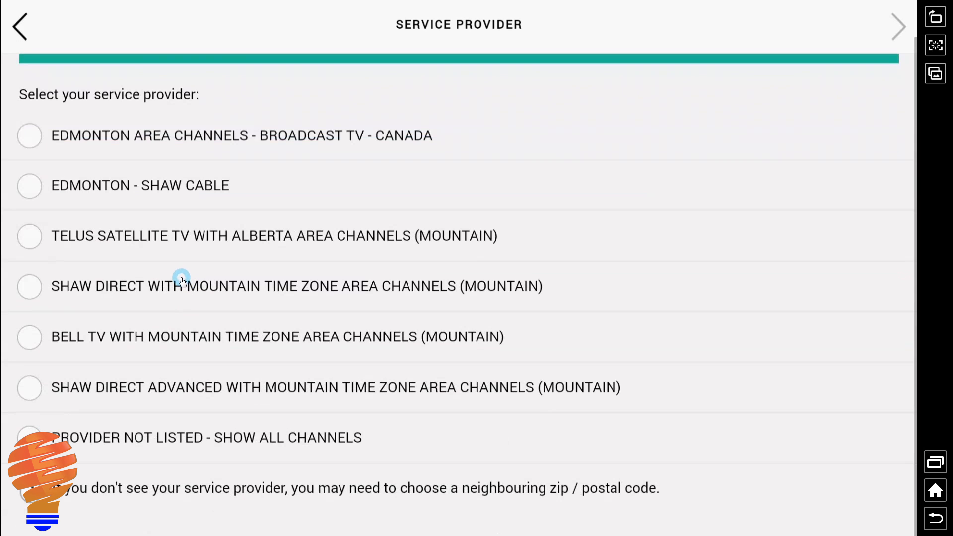
pyautogui.moveTo(127, 243)
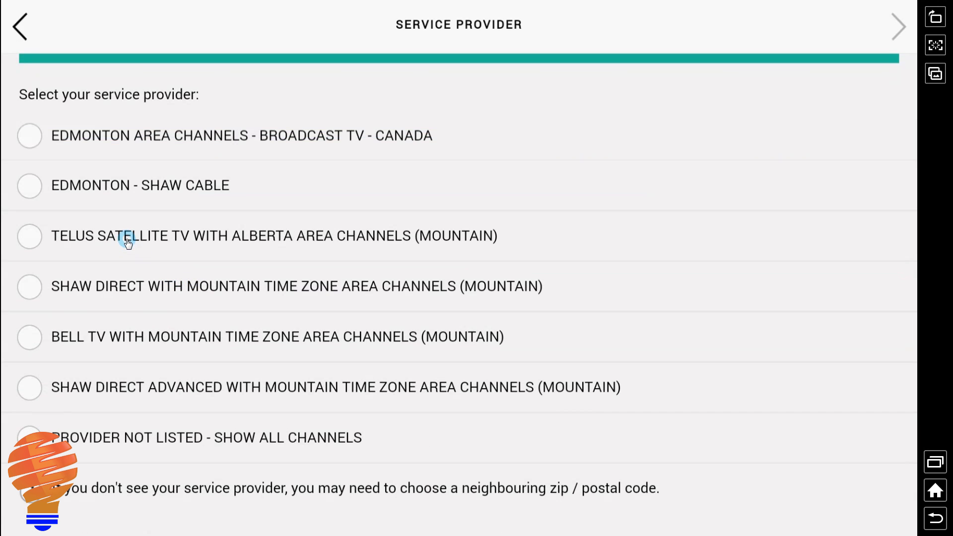
pyautogui.click(30, 237)
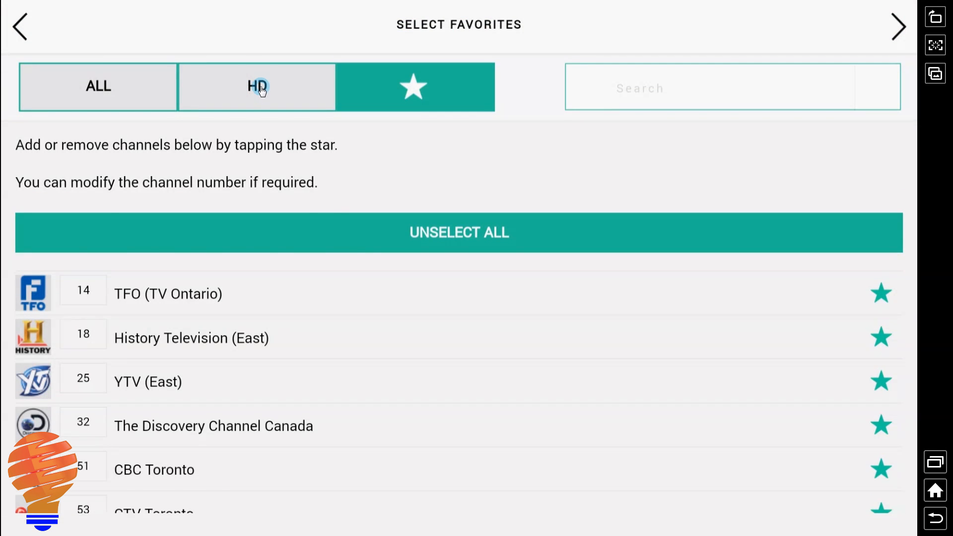
# Star favorites in the HD channel list, then view only the favorites.
pyautogui.click(257, 87)
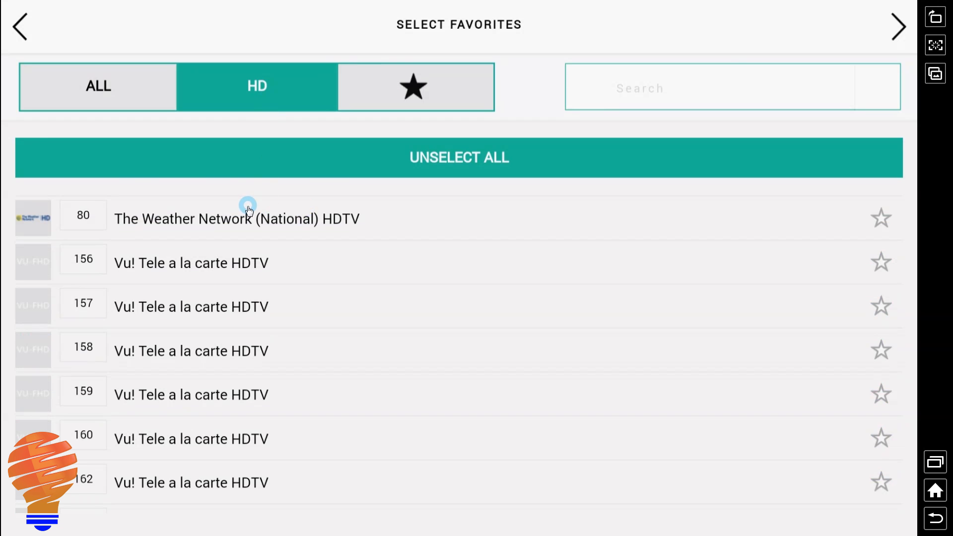
pyautogui.scroll(-3)
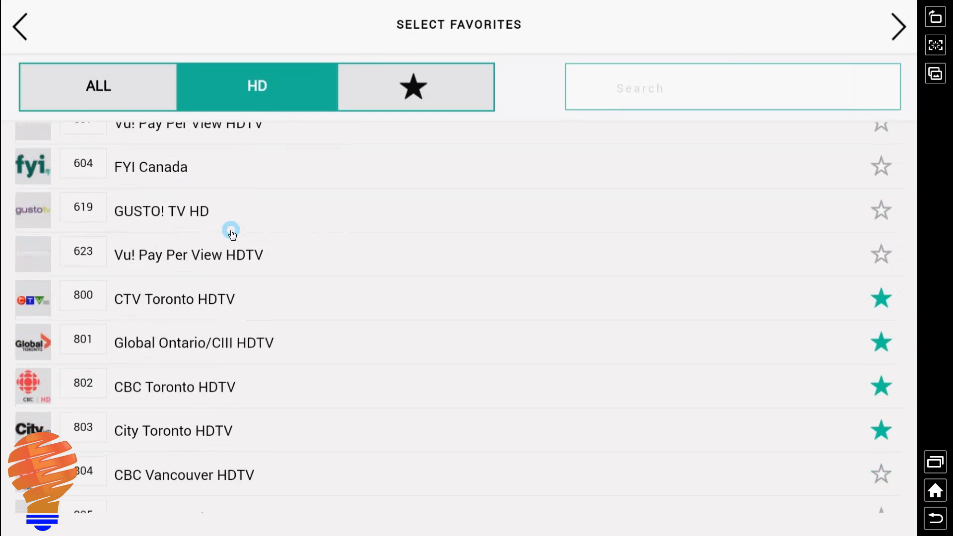
pyautogui.scroll(-3)
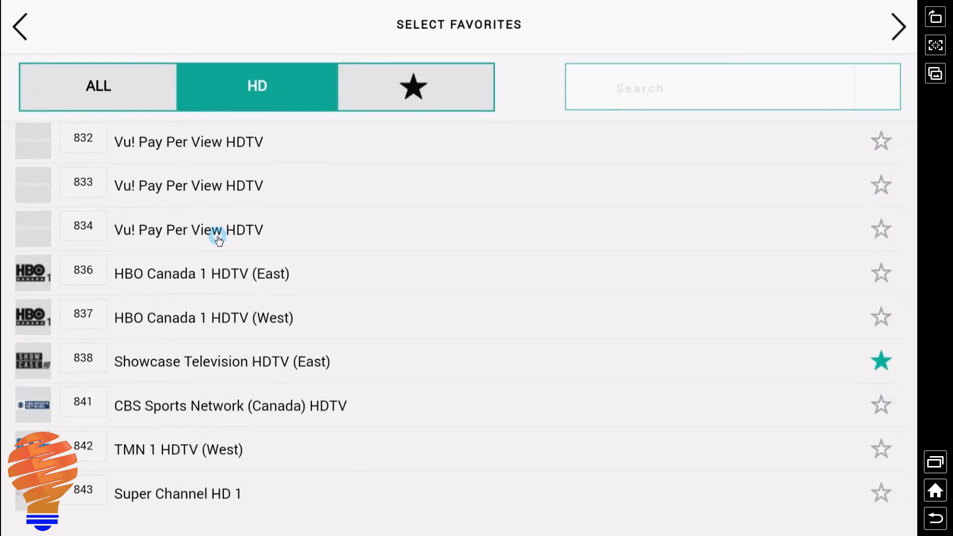
pyautogui.scroll(-3)
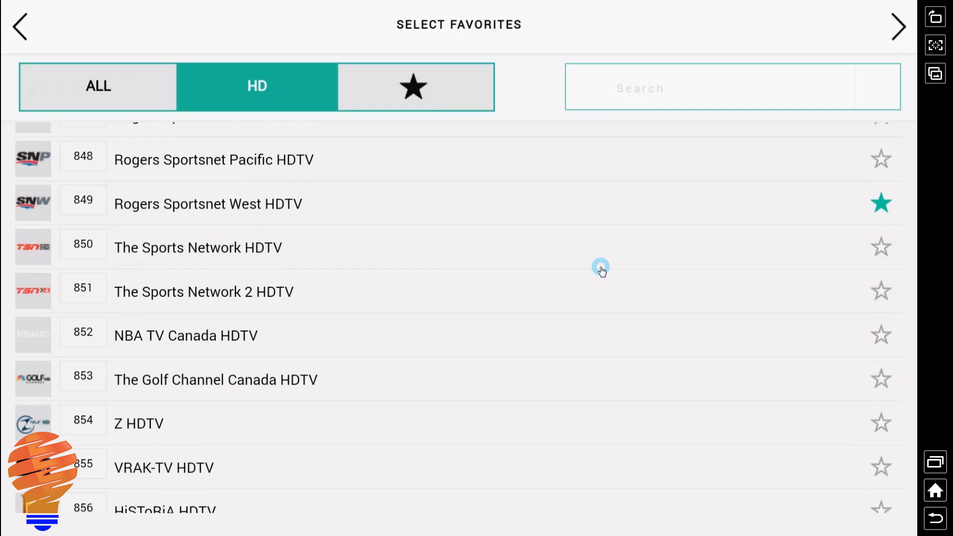
pyautogui.scroll(-3)
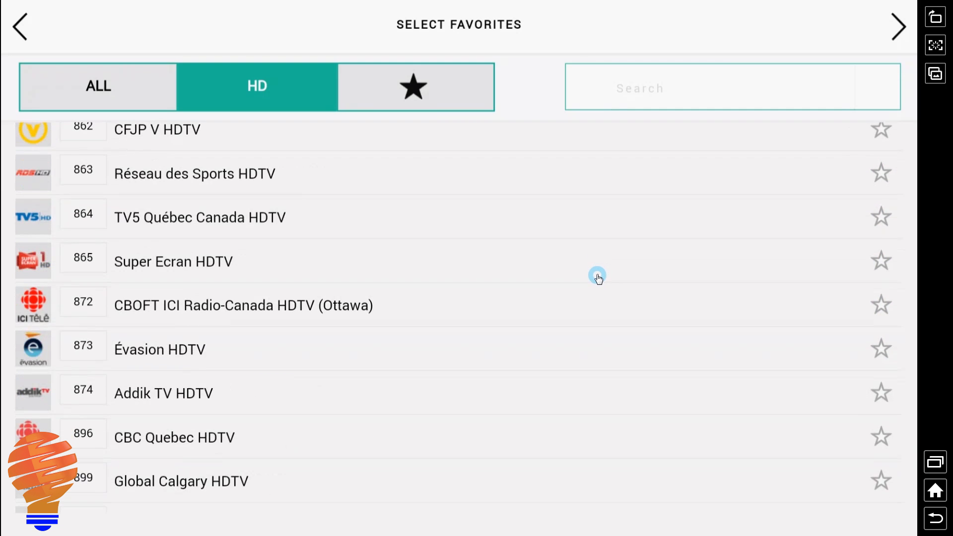
pyautogui.scroll(-3)
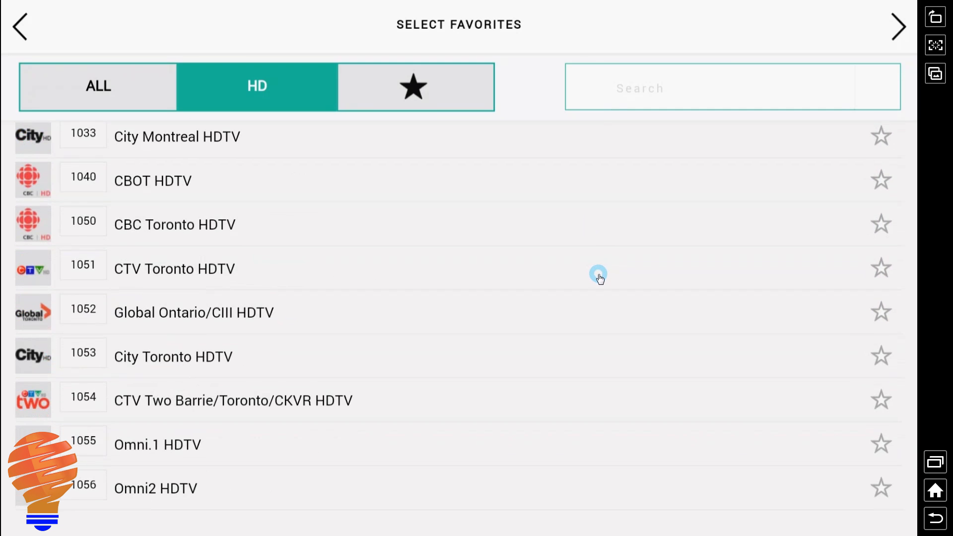
pyautogui.click(415, 88)
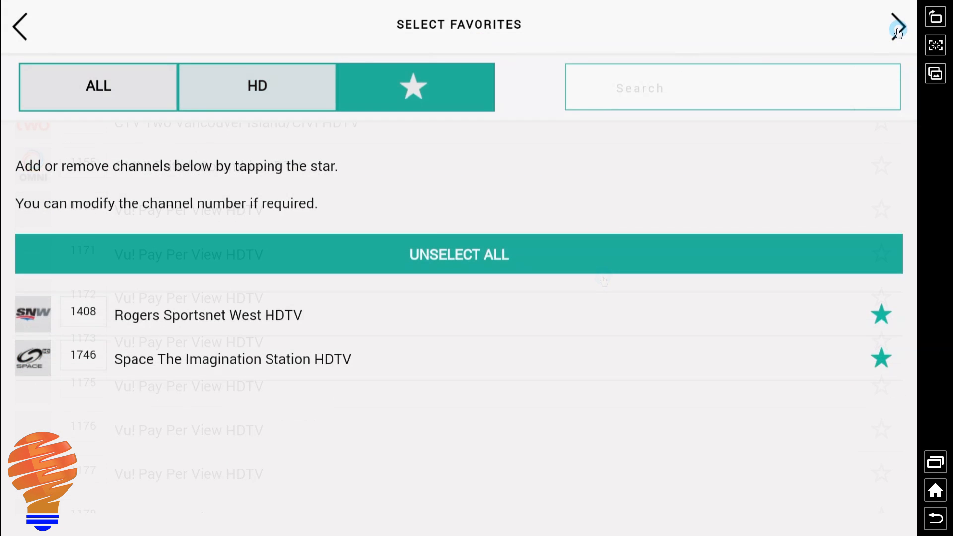
# Continue past favorites and skip choosing a starting channel for Watch TV.
pyautogui.click(898, 26)
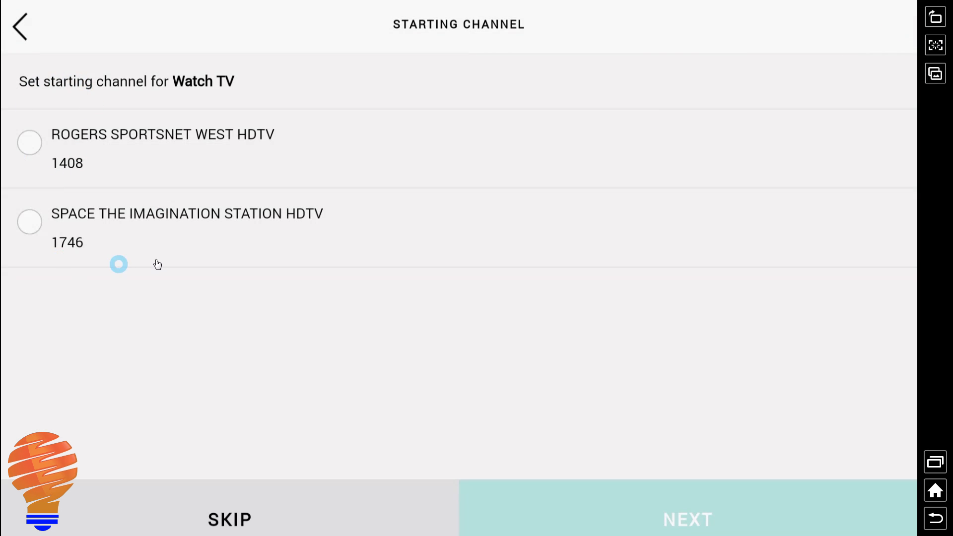
pyautogui.click(230, 524)
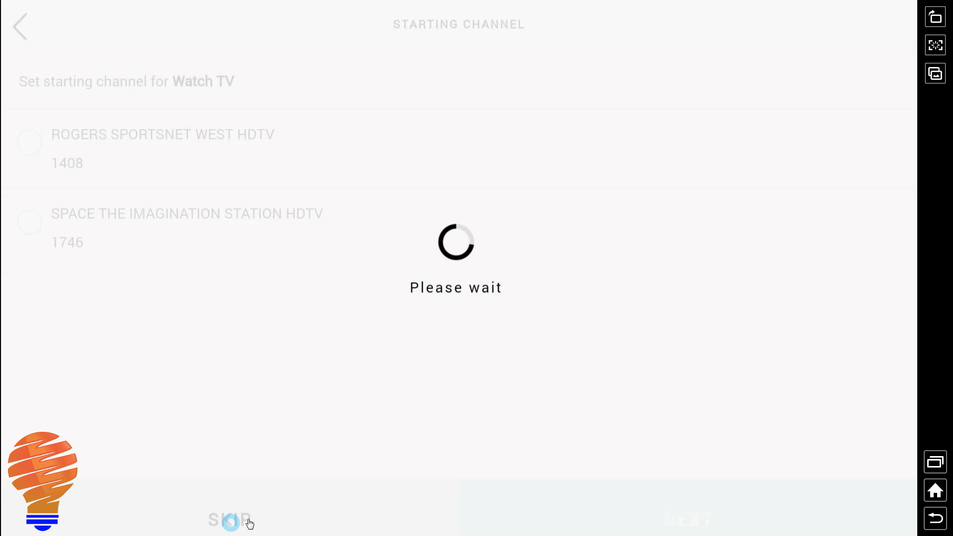
pyautogui.click(231, 523)
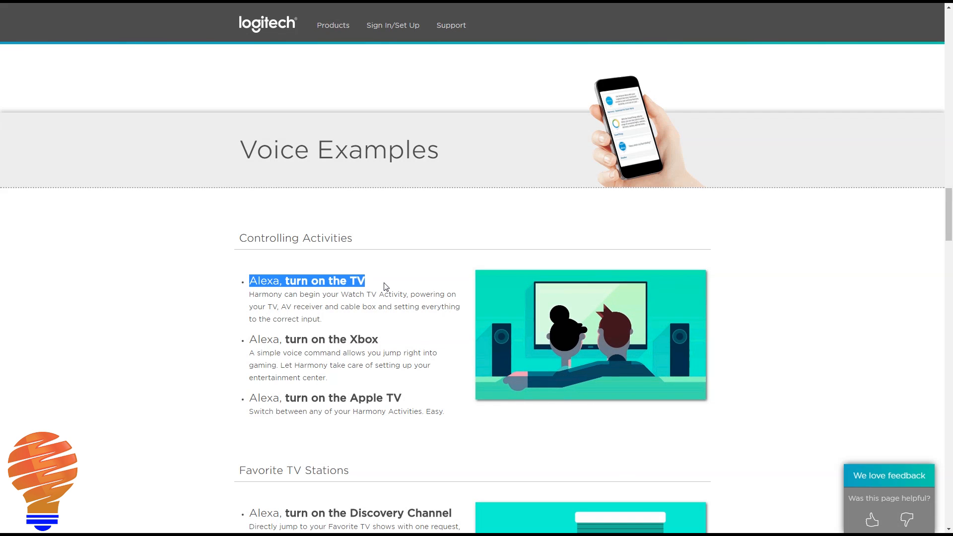
# Read down the Voice Examples, highlighting 'turn off the entertainment center'.
pyautogui.scroll(-3)
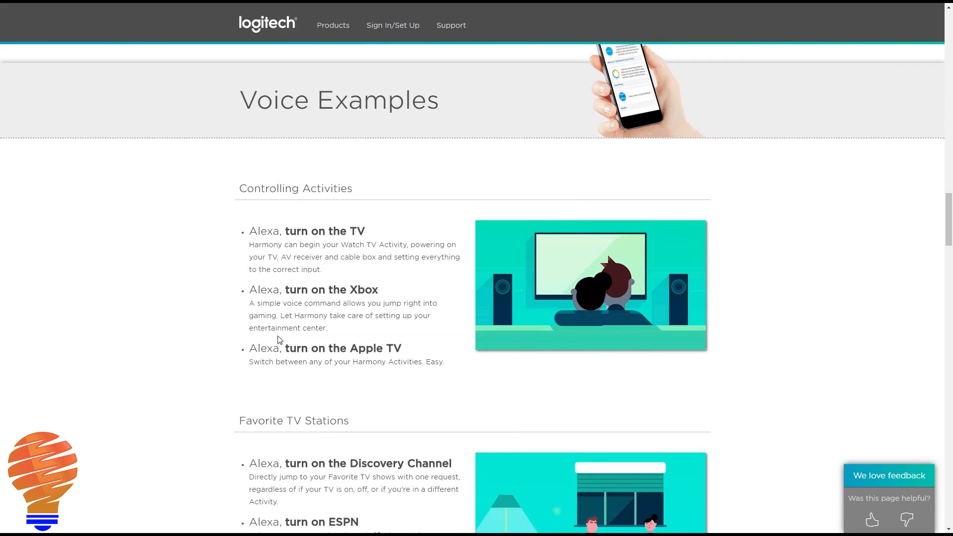
pyautogui.scroll(-3)
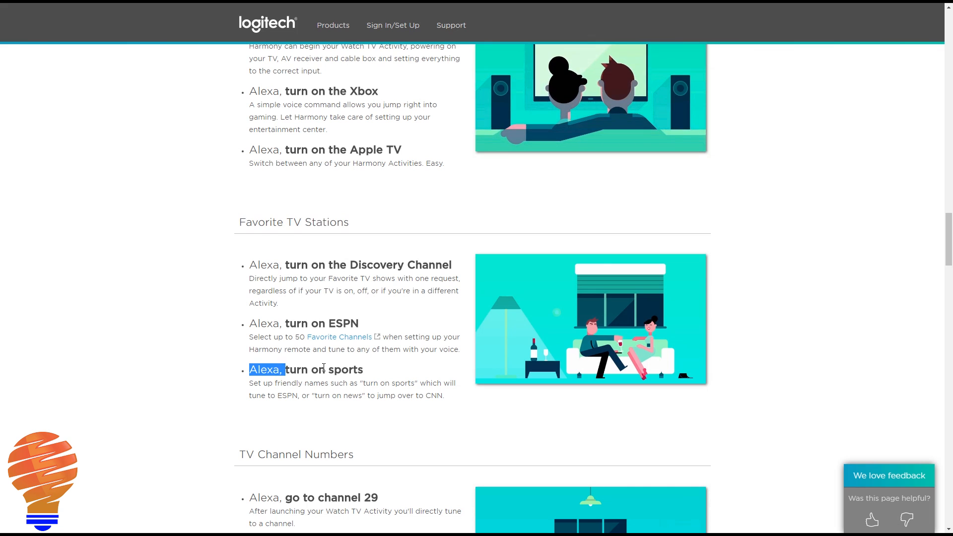
pyautogui.scroll(-3)
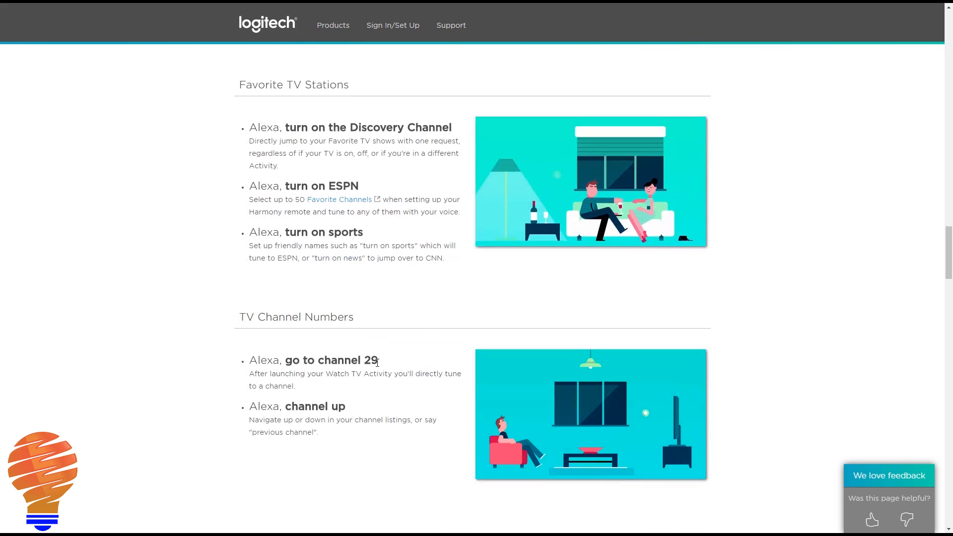
pyautogui.scroll(-3)
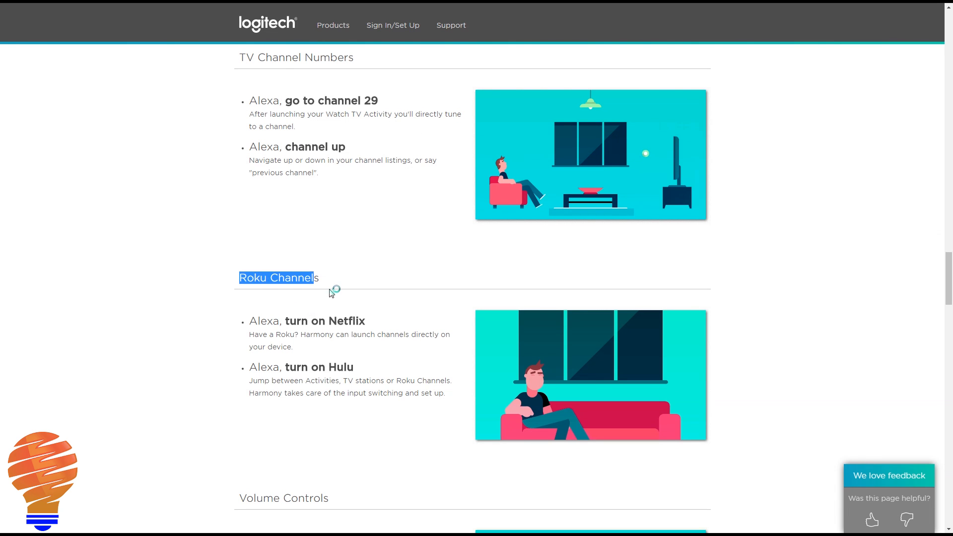
pyautogui.scroll(-3)
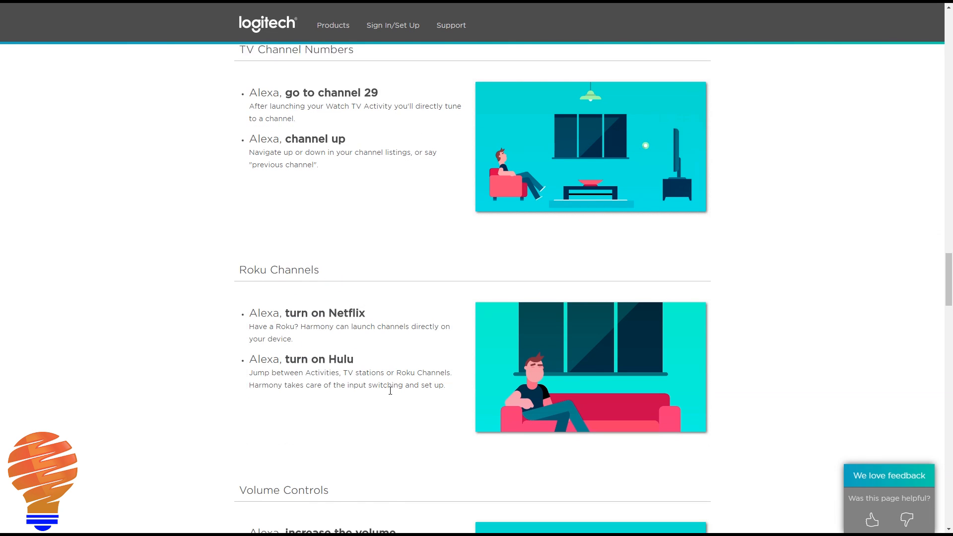
pyautogui.scroll(-3)
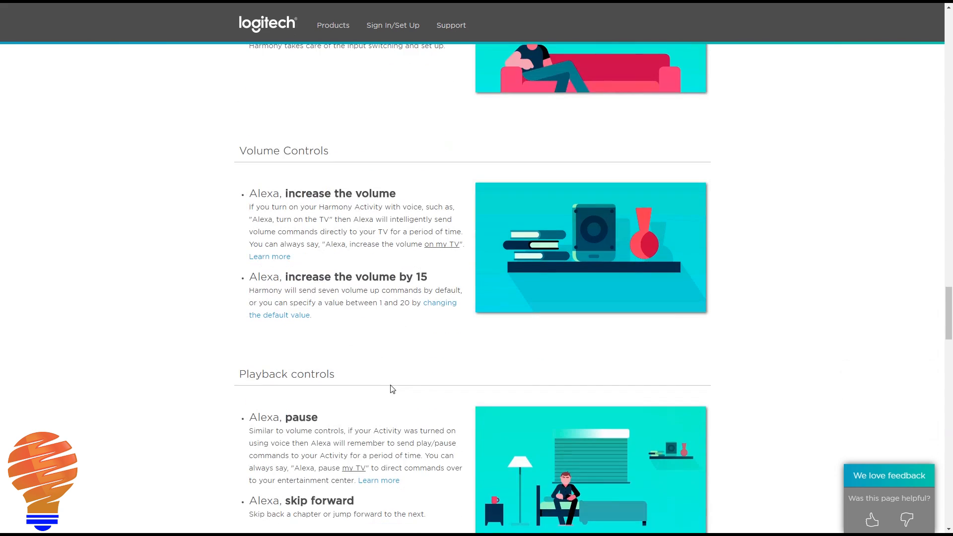
pyautogui.scroll(-3)
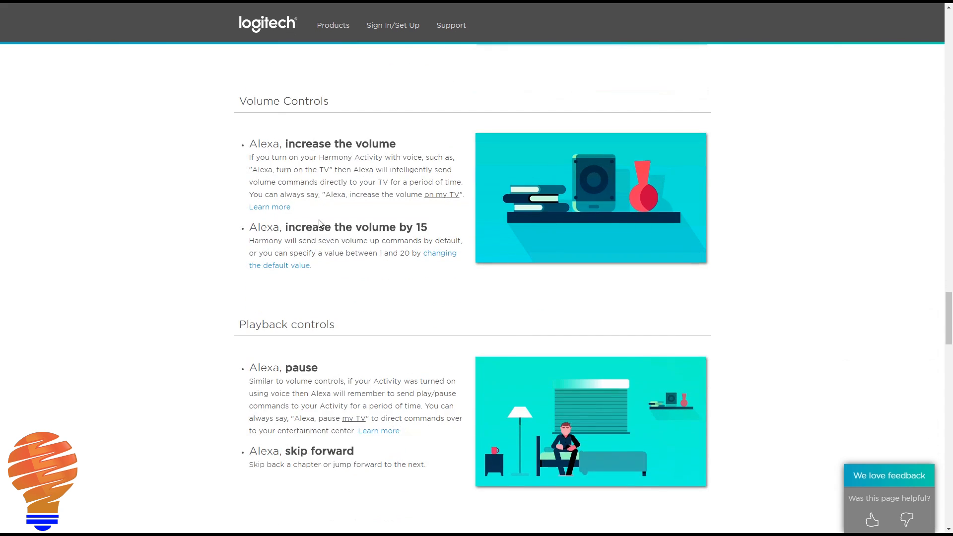
pyautogui.scroll(-3)
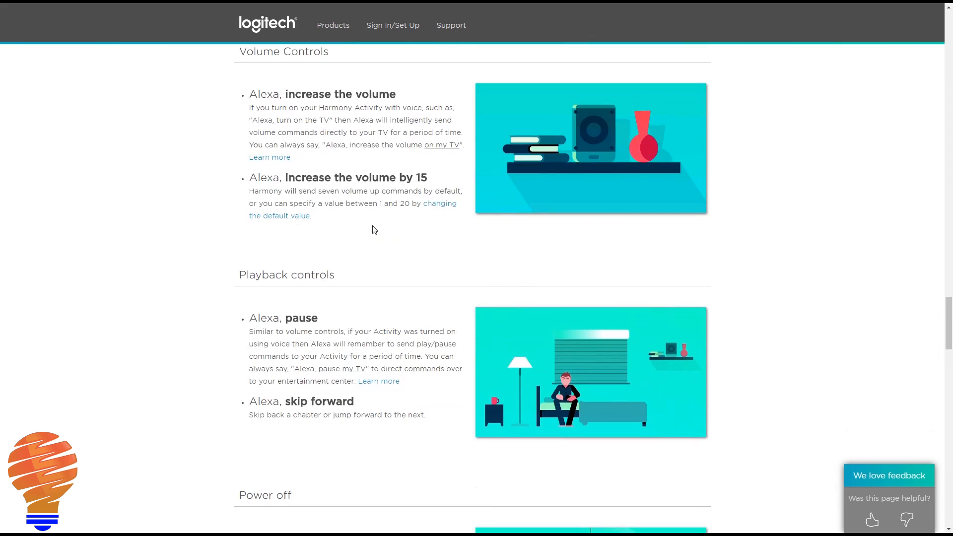
pyautogui.scroll(-3)
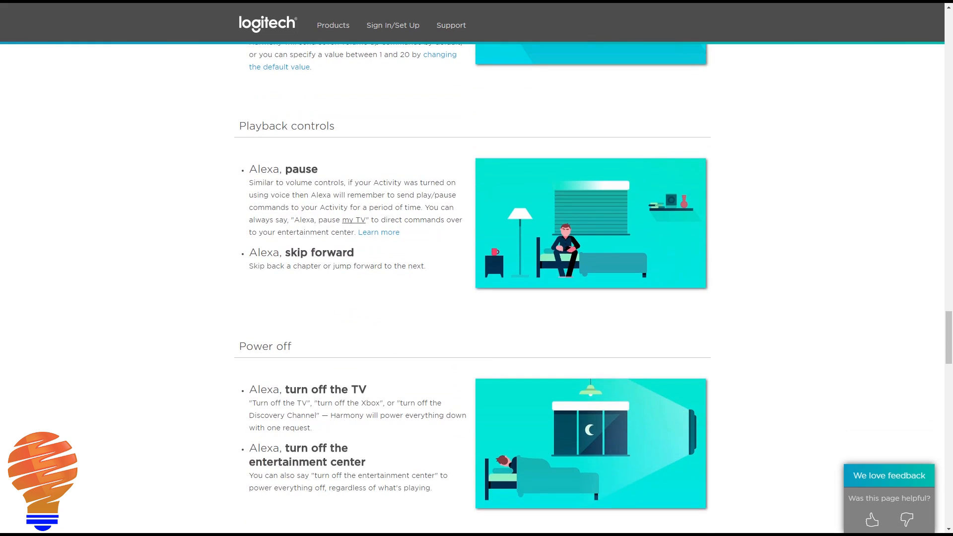
pyautogui.moveTo(233, 175)
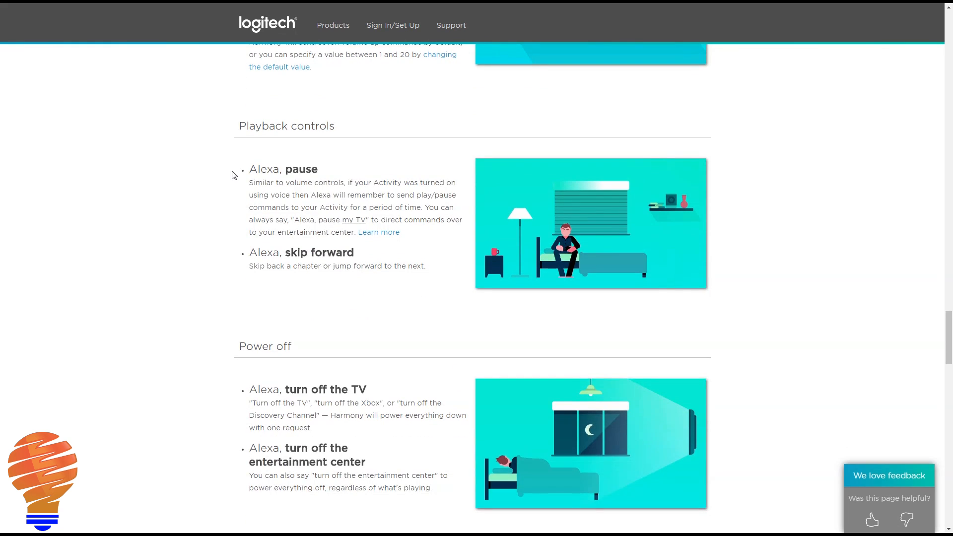
pyautogui.scroll(-3)
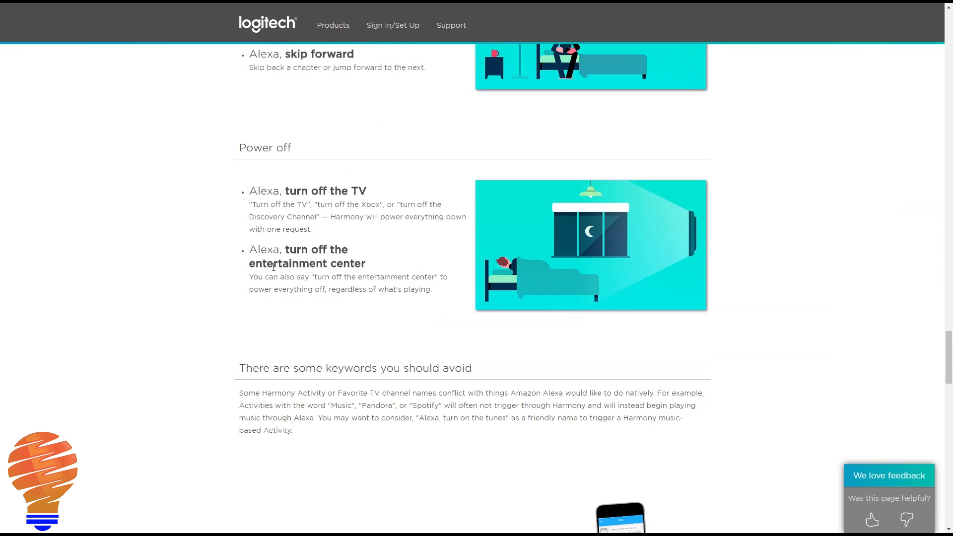
pyautogui.moveTo(361, 289); pyautogui.dragTo(432, 289)
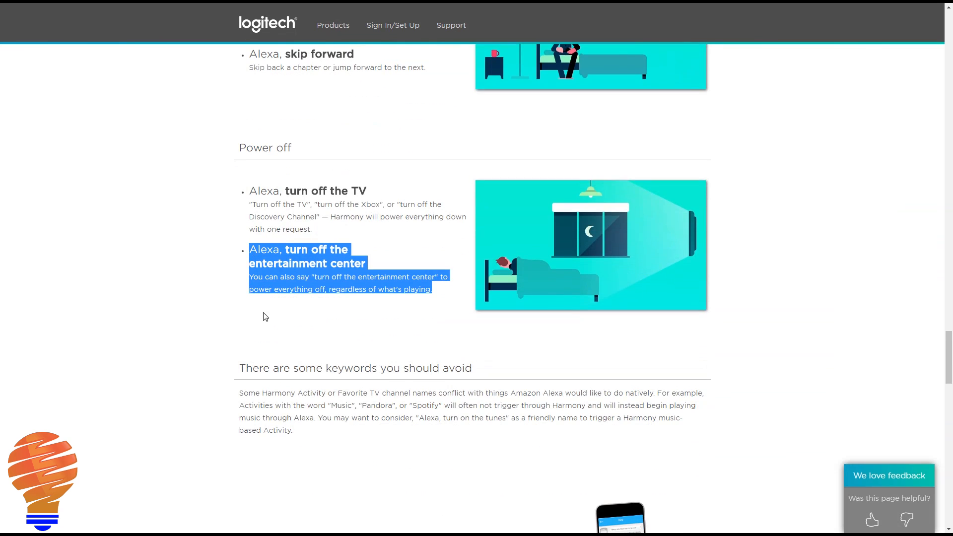
pyautogui.scroll(-3)
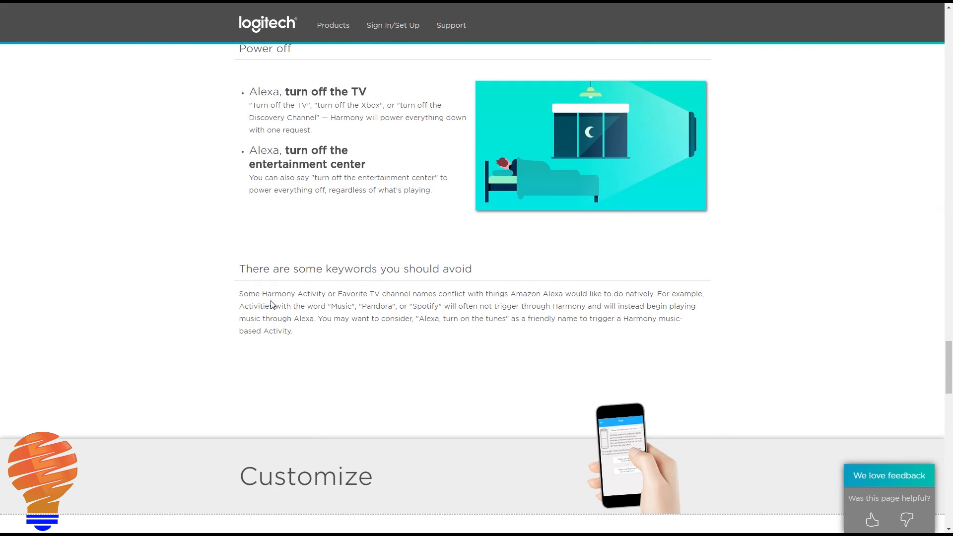
pyautogui.scroll(-3)
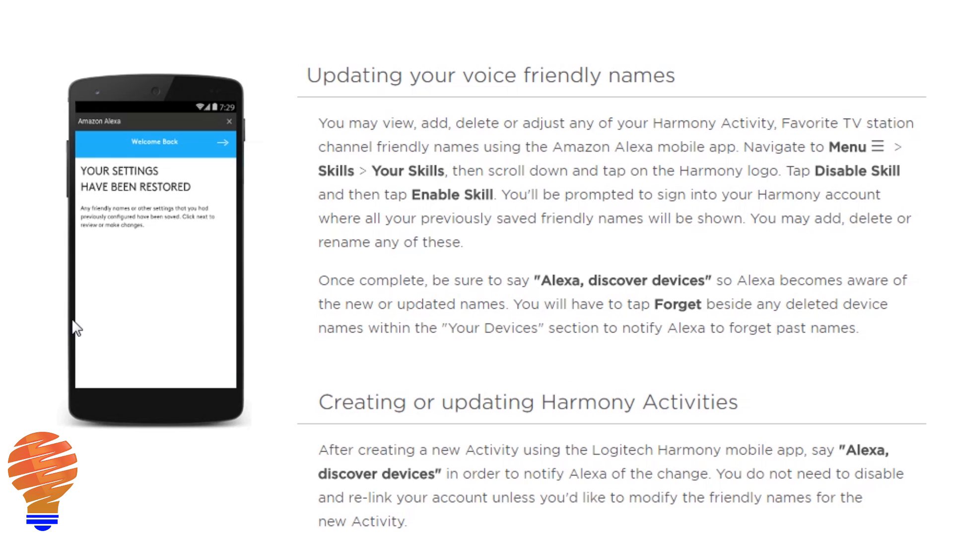
pyautogui.moveTo(122, 311)
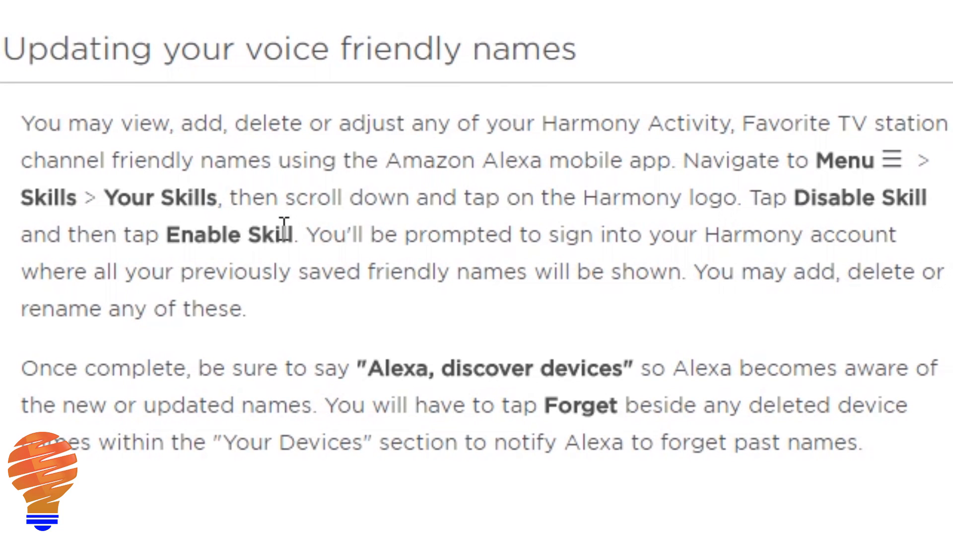
pyautogui.moveTo(278, 213)
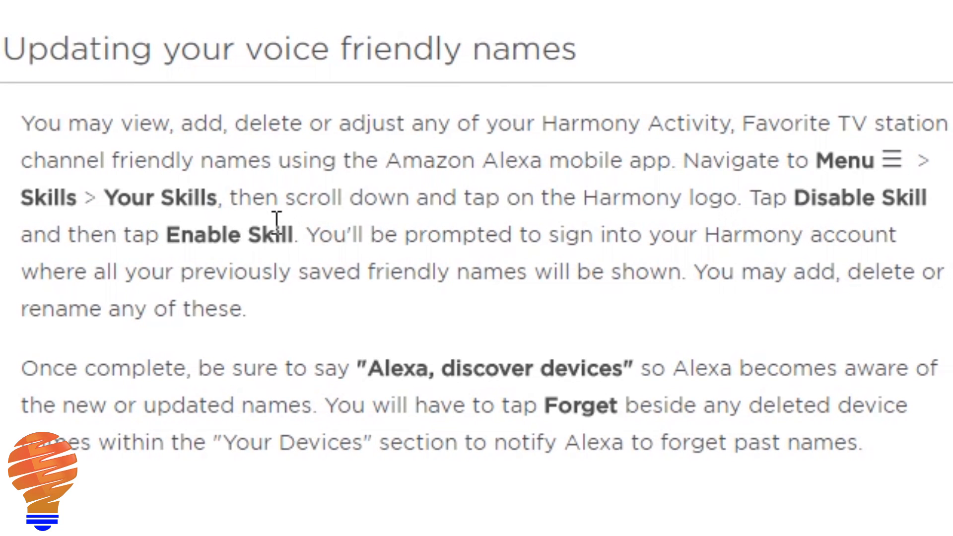
pyautogui.moveTo(255, 224)
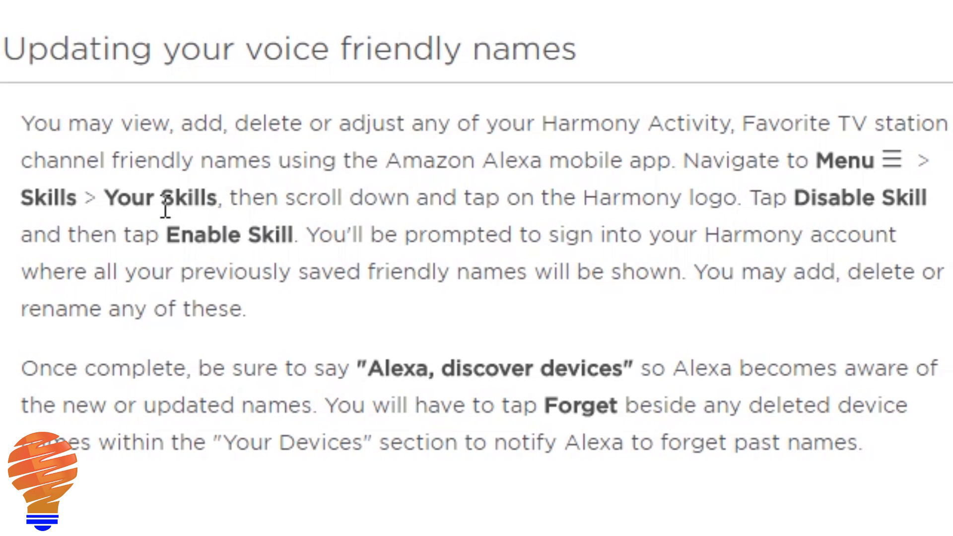
pyautogui.moveTo(158, 215)
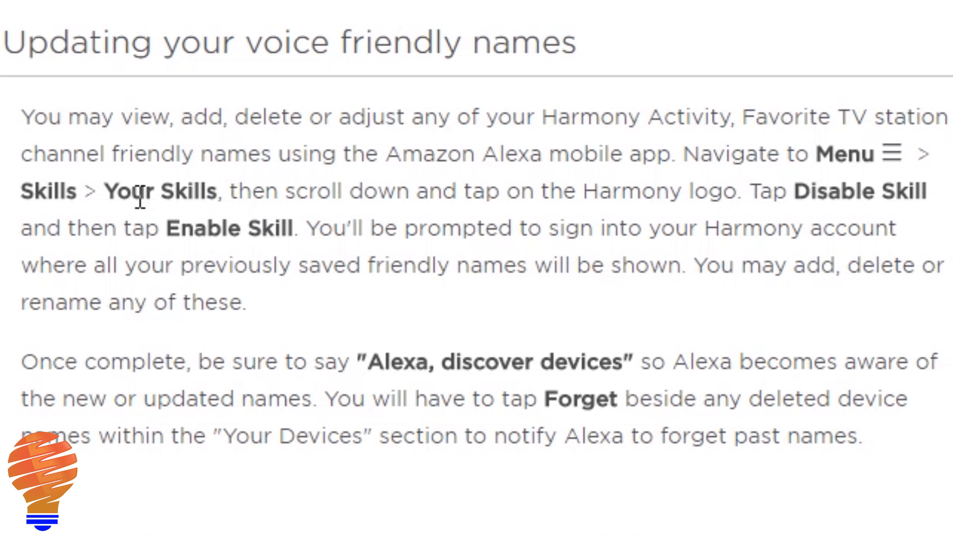
# Read the Customize section on voice friendly names and Harmony Activities.
pyautogui.scroll(-3)
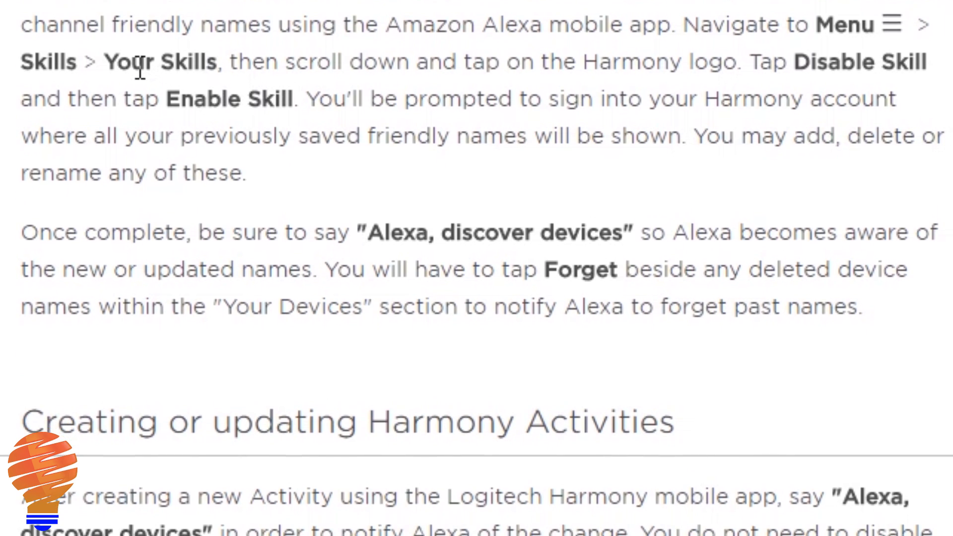
pyautogui.scroll(-3)
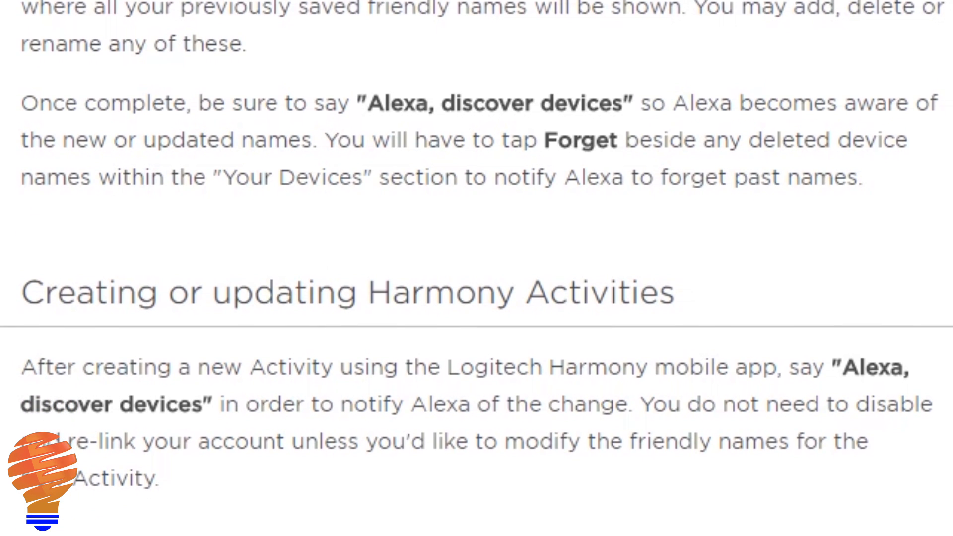
pyautogui.scroll(-3)
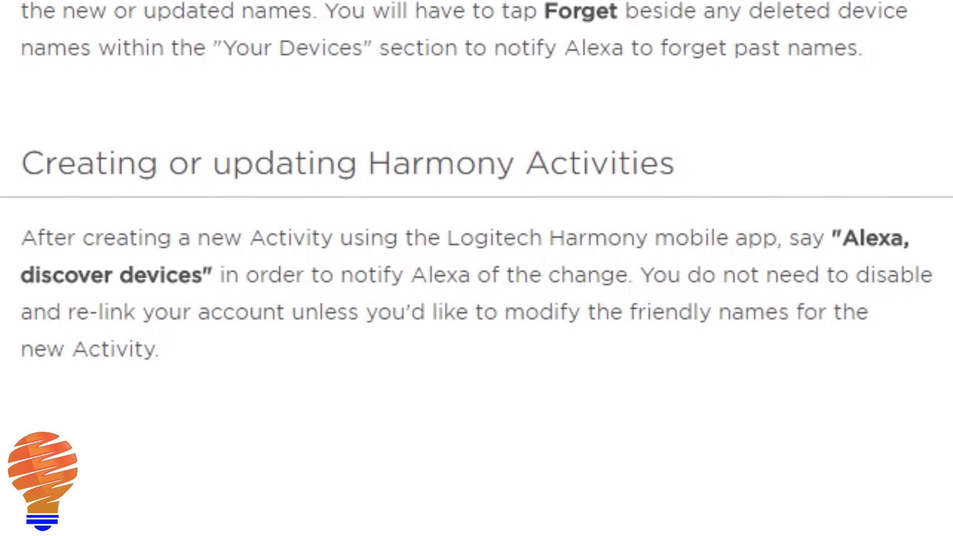
pyautogui.scroll(-3)
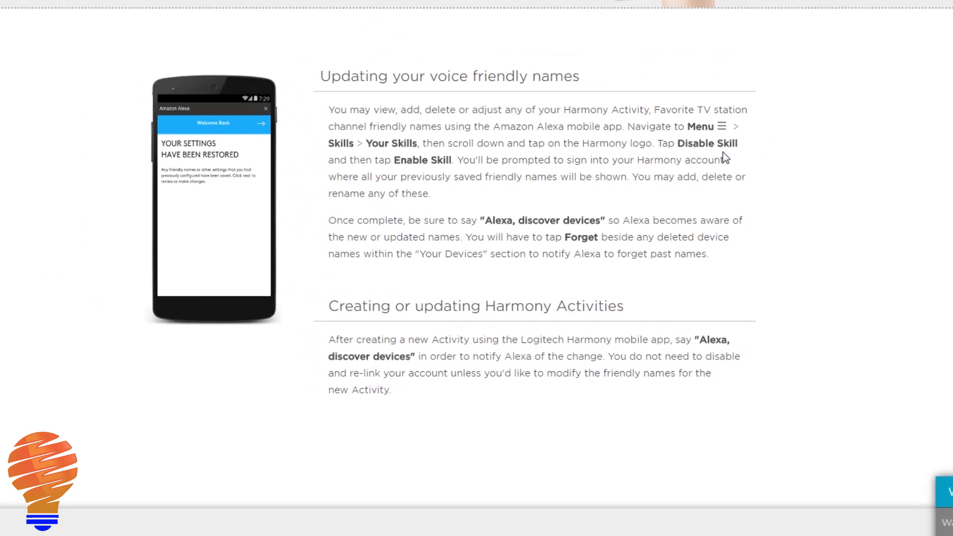
pyautogui.scroll(3)
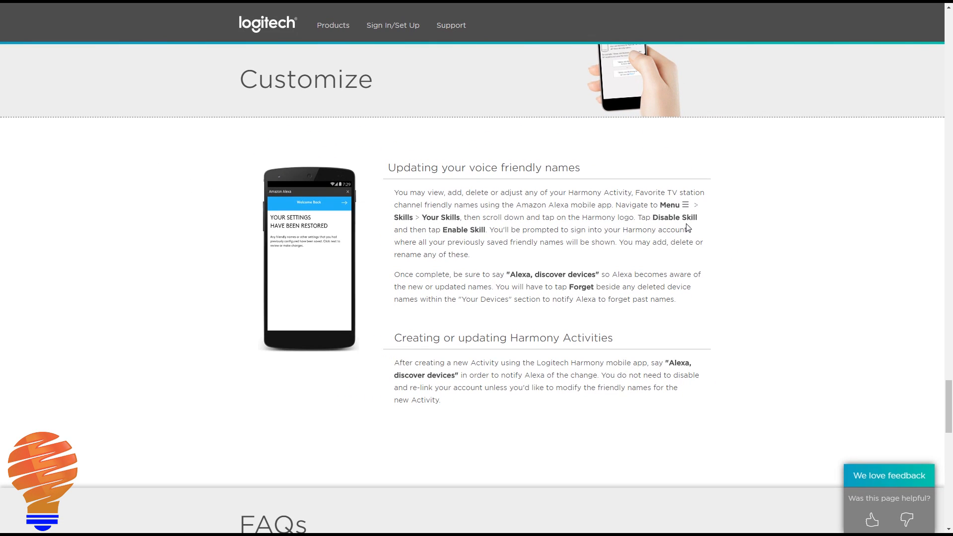